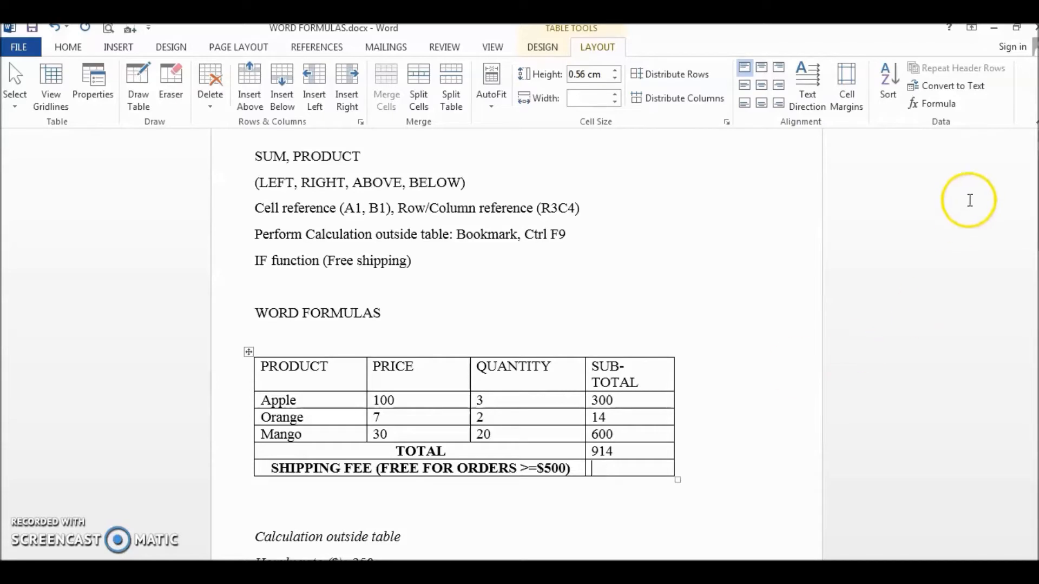
- Start the shipping fee cell's formula as =IF( in the Formula dialog
{"action": "left_click", "coordinate": [936, 104]}
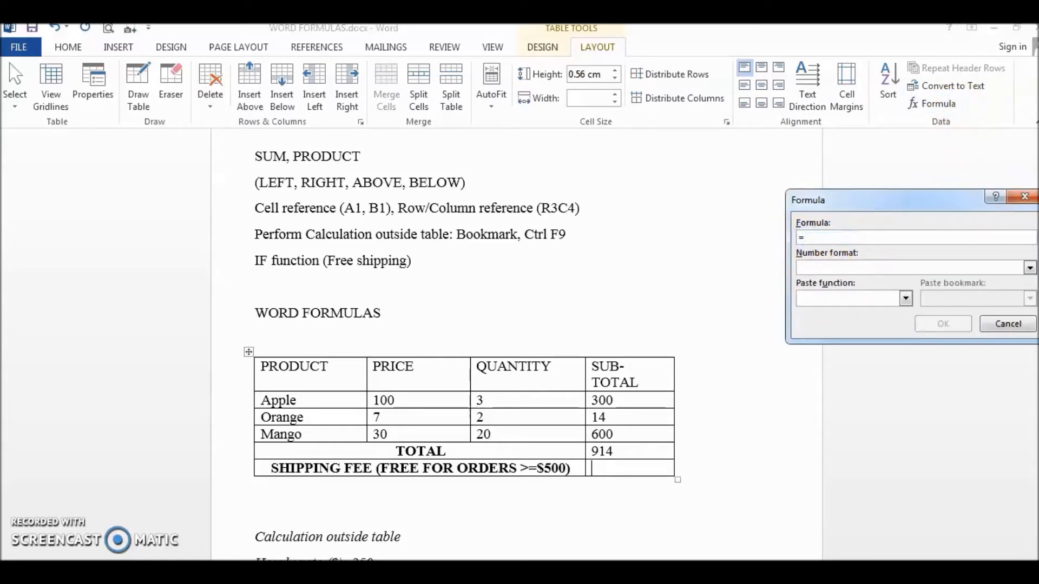
{"action": "type", "text": "if"}
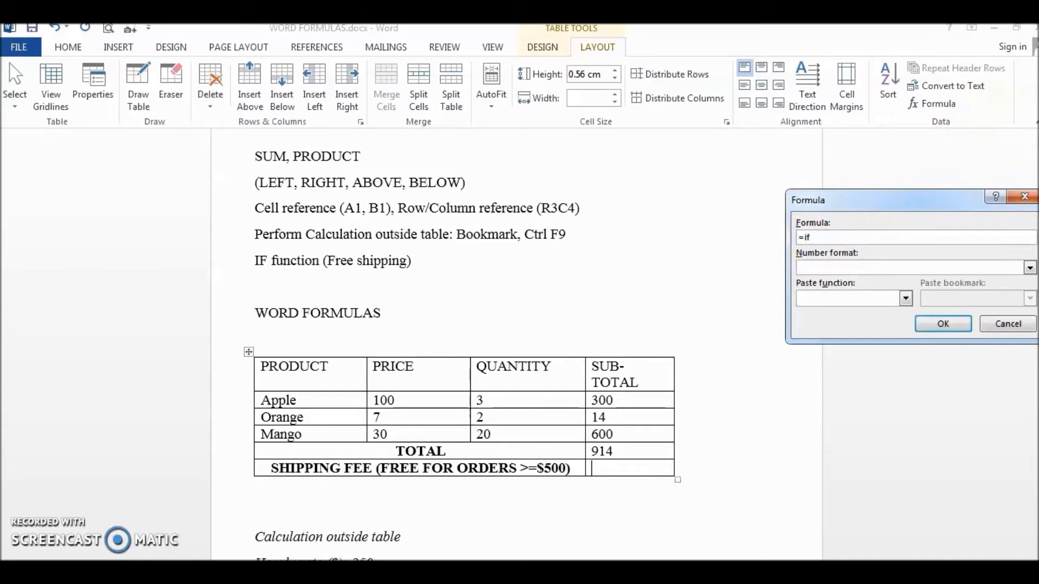
{"action": "key", "text": "Backspace"}
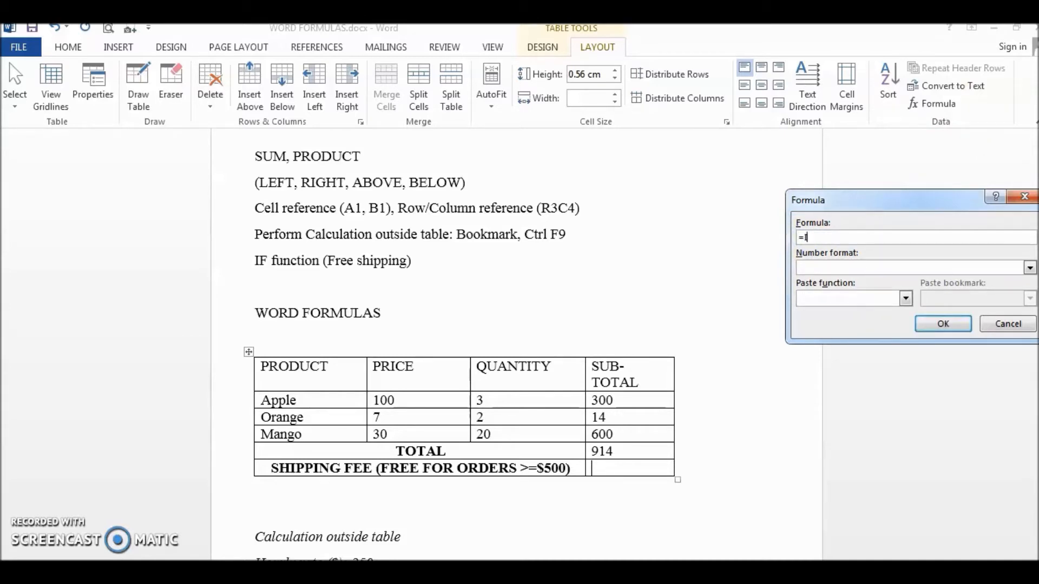
{"action": "type", "text": "IF("}
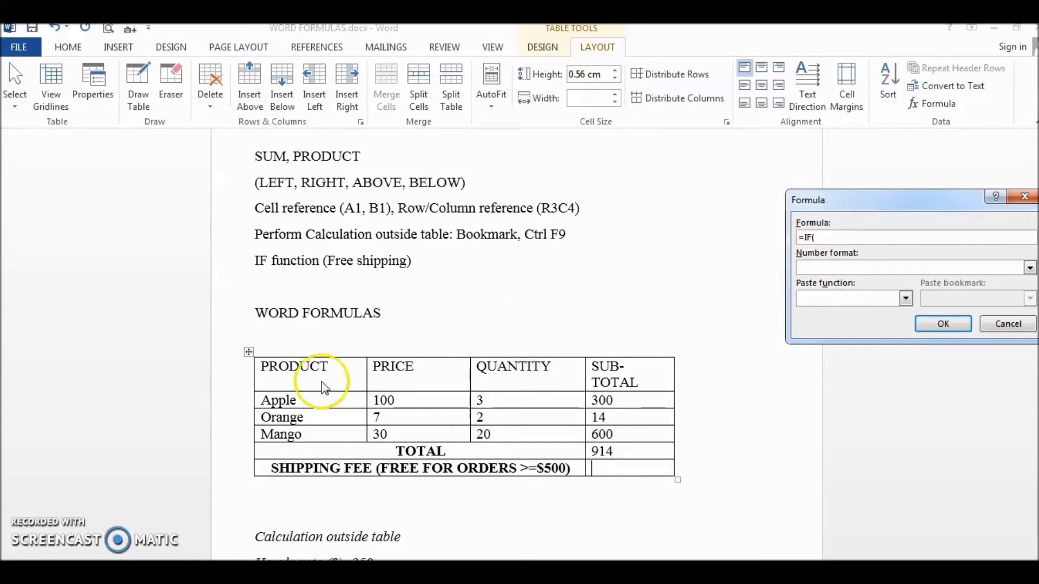
{"action": "mouse_move", "coordinate": [603, 373]}
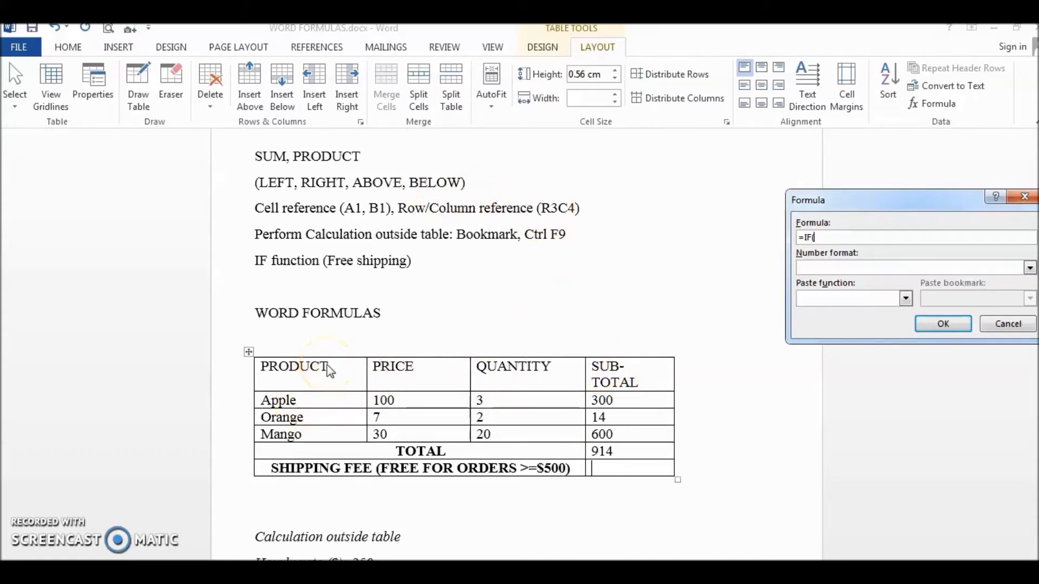
{"action": "mouse_move", "coordinate": [642, 383]}
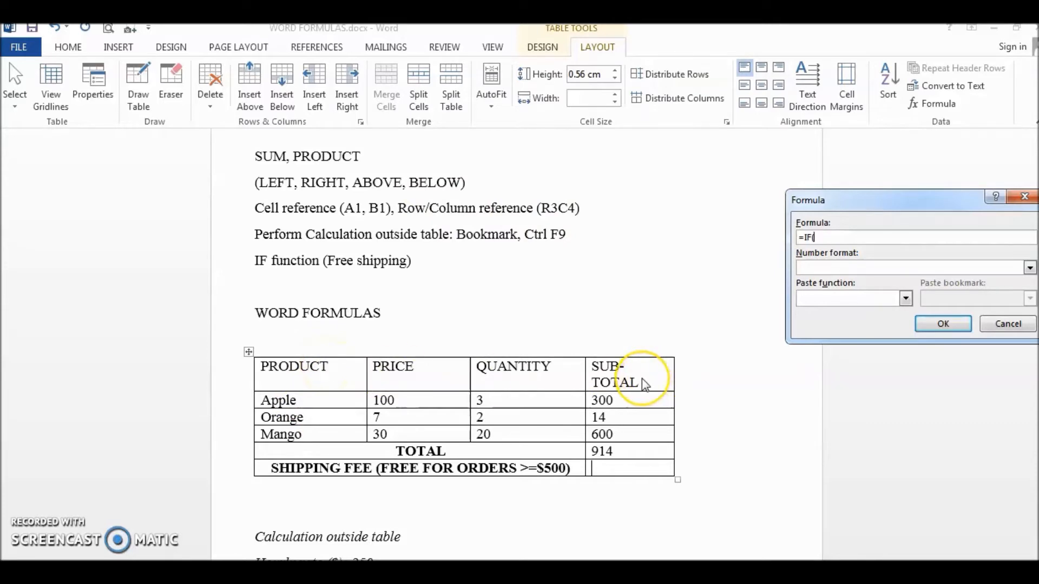
{"action": "mouse_move", "coordinate": [507, 454]}
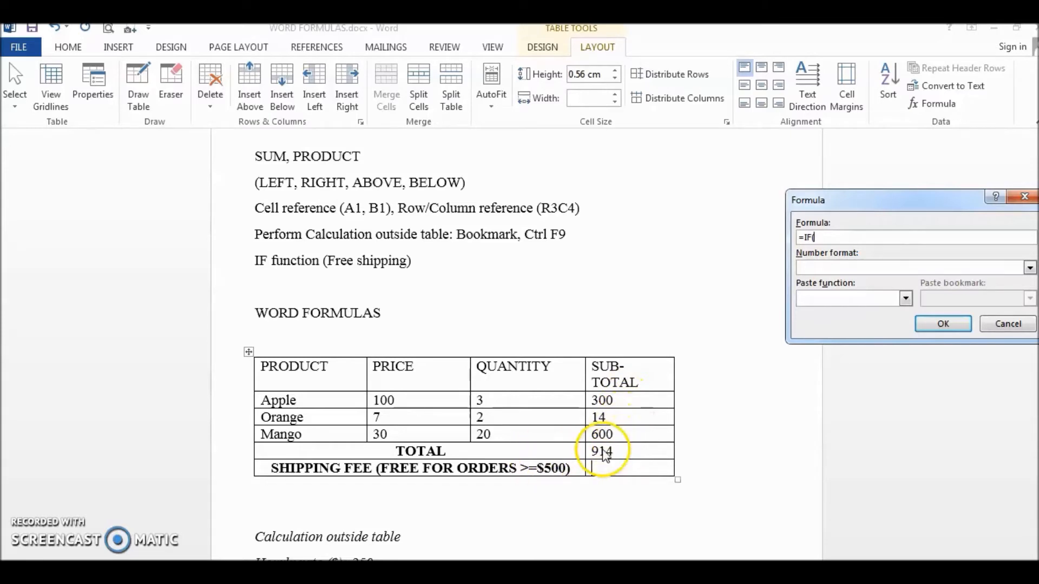
- Complete the shipping fee formula =IF(R5C2>=500,0,25) and confirm it
{"action": "type", "text": "R"}
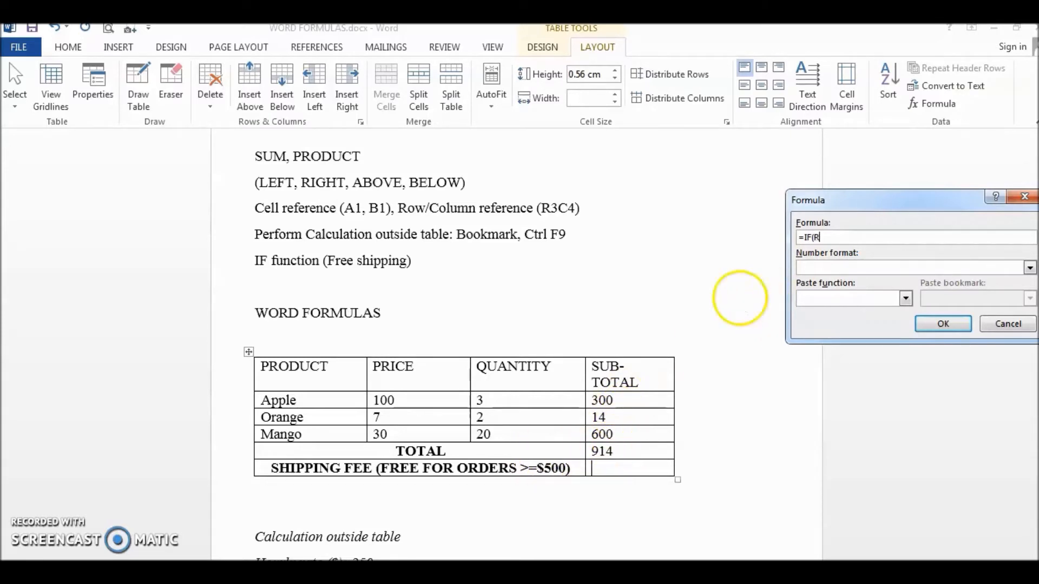
{"action": "type", "text": "5"}
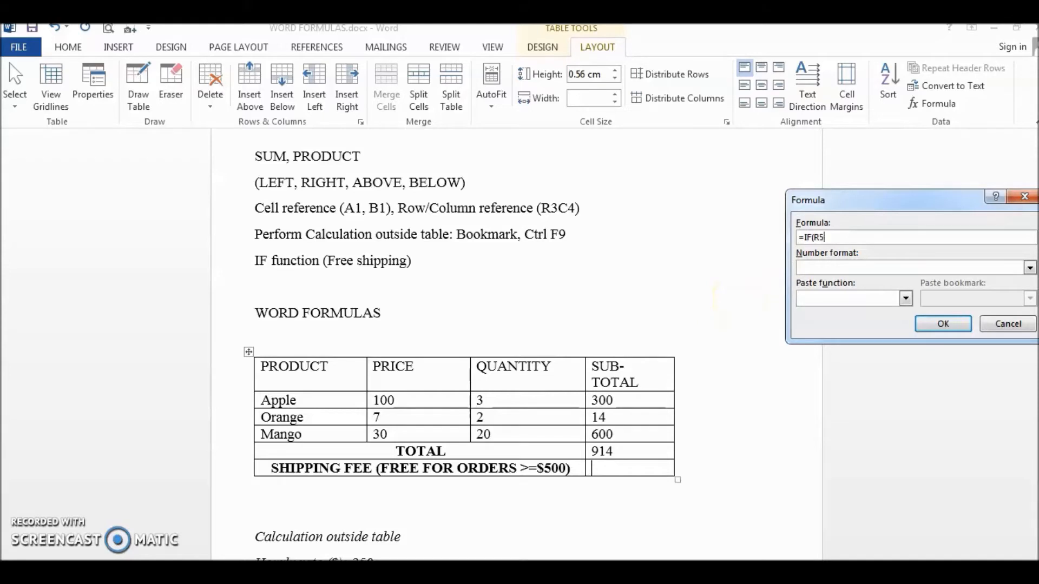
{"action": "type", "text": "C2"}
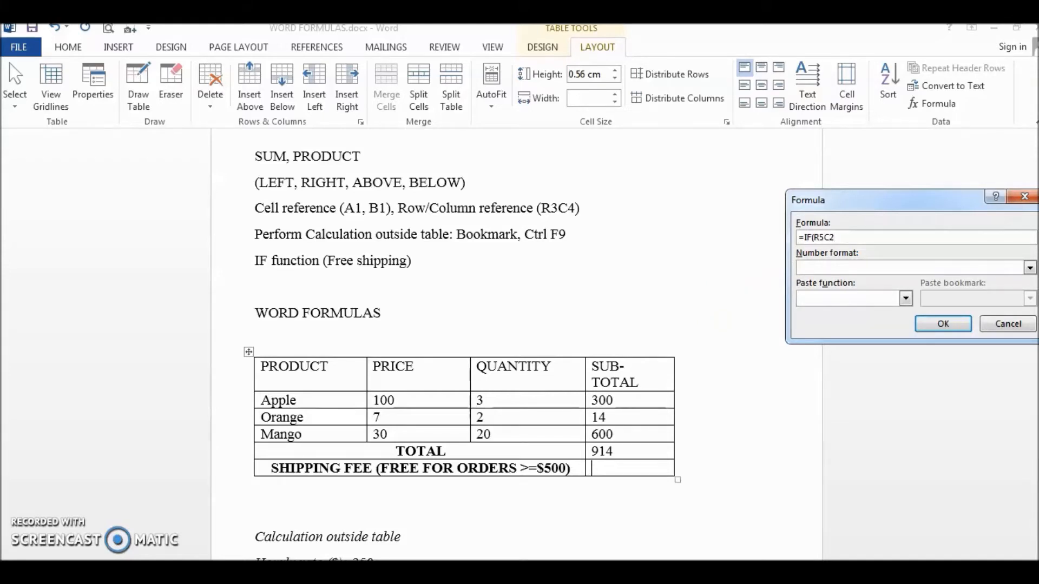
{"action": "type", "text": ">=50"}
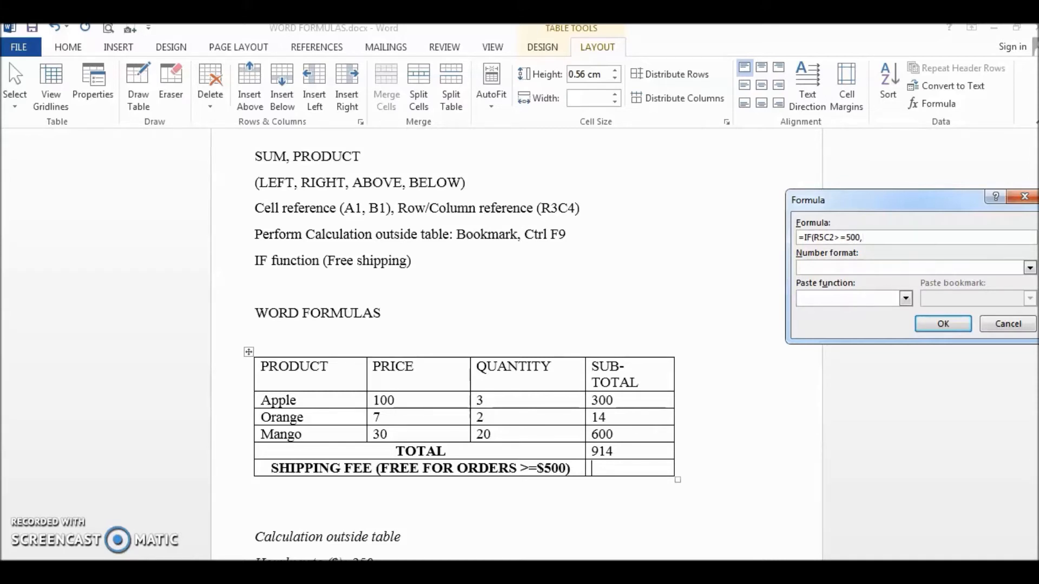
{"action": "type", "text": "0"}
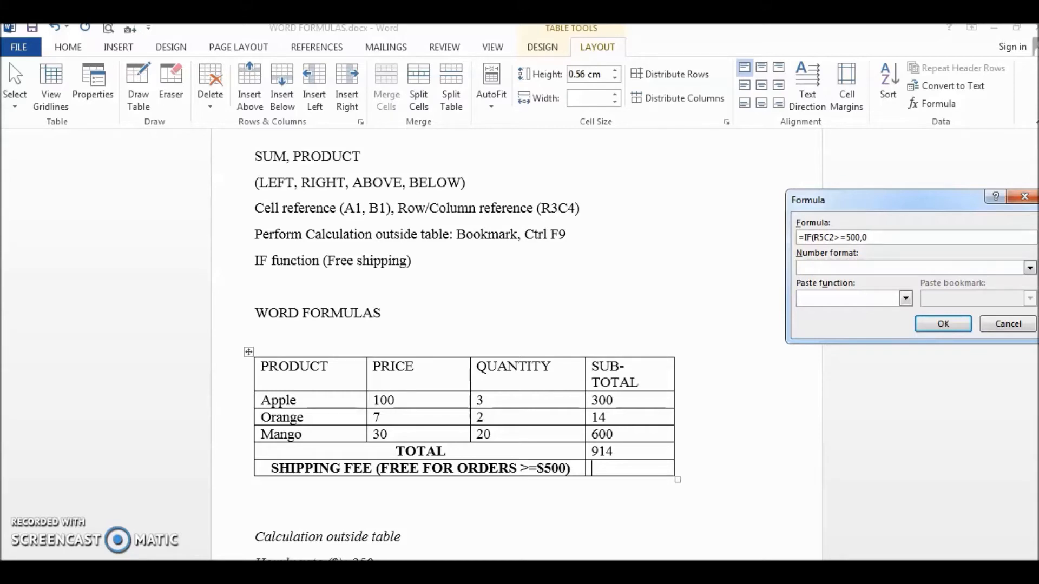
{"action": "type", "text": ","}
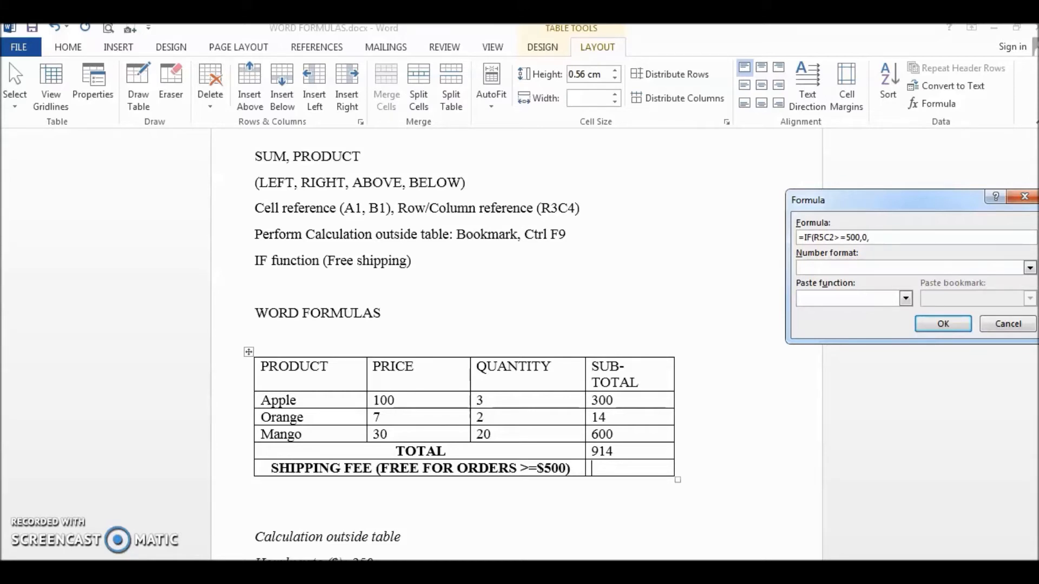
{"action": "type", "text": "25)"}
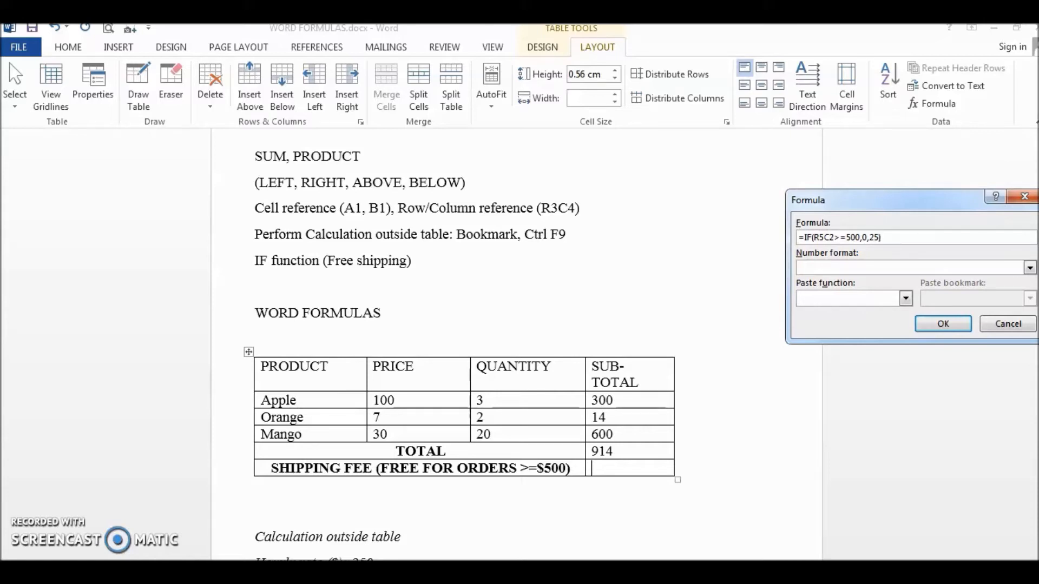
{"action": "left_click", "coordinate": [941, 324]}
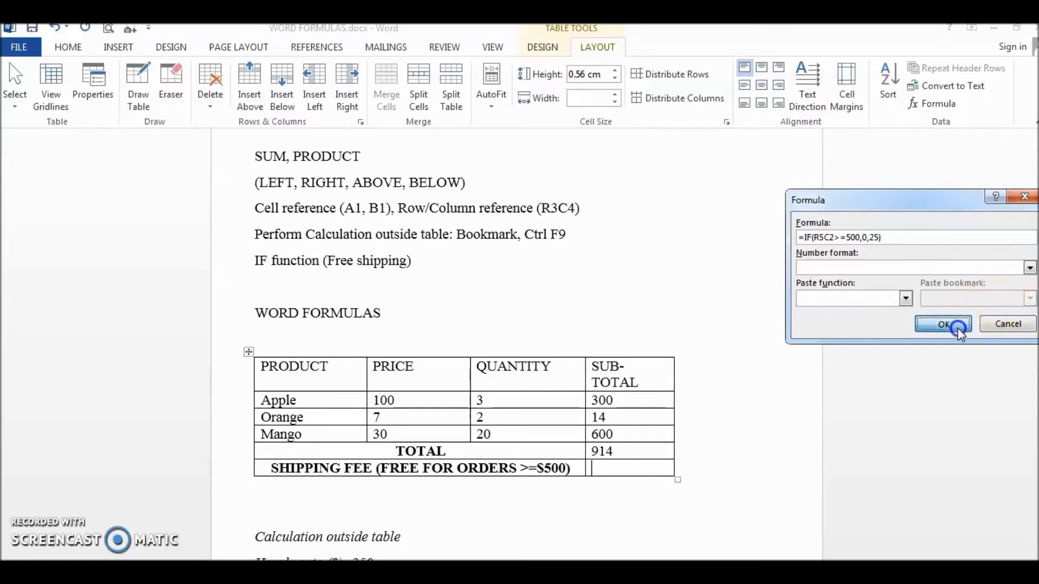
{"action": "left_click", "coordinate": [941, 324]}
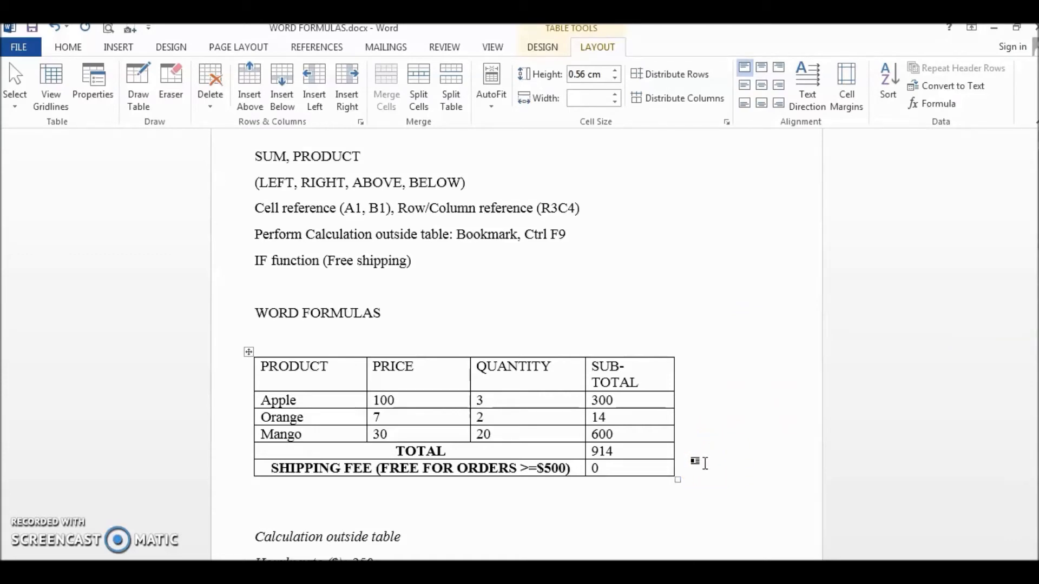
- Edit Apple's price cell, changing 100 to 10
{"action": "left_click", "coordinate": [598, 469]}
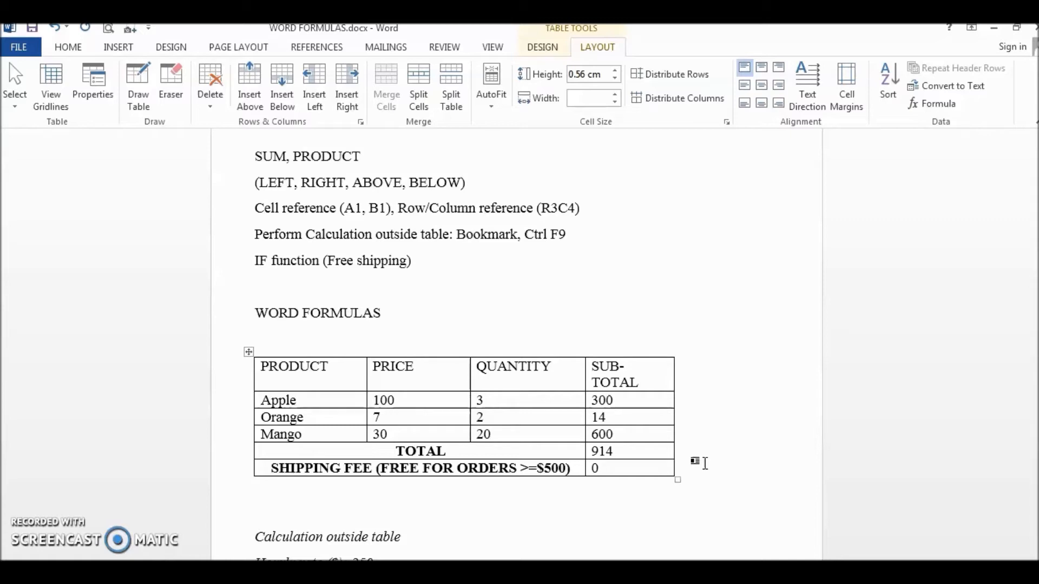
{"action": "left_click", "coordinate": [603, 467]}
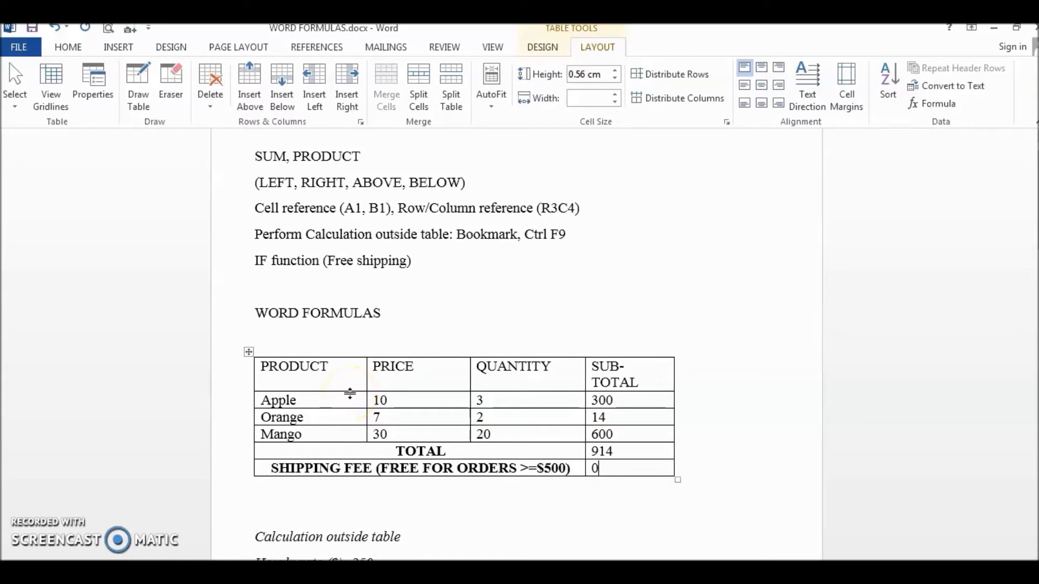
- Change Mango's quantity to 2 by removing its trailing zero
{"action": "left_click", "coordinate": [248, 352]}
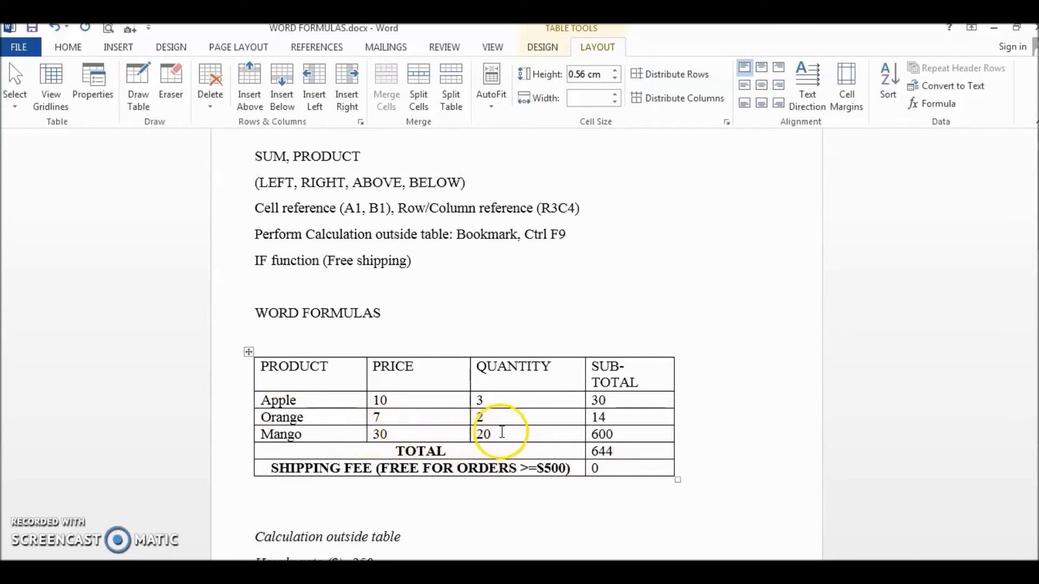
{"action": "key", "text": "Backspace"}
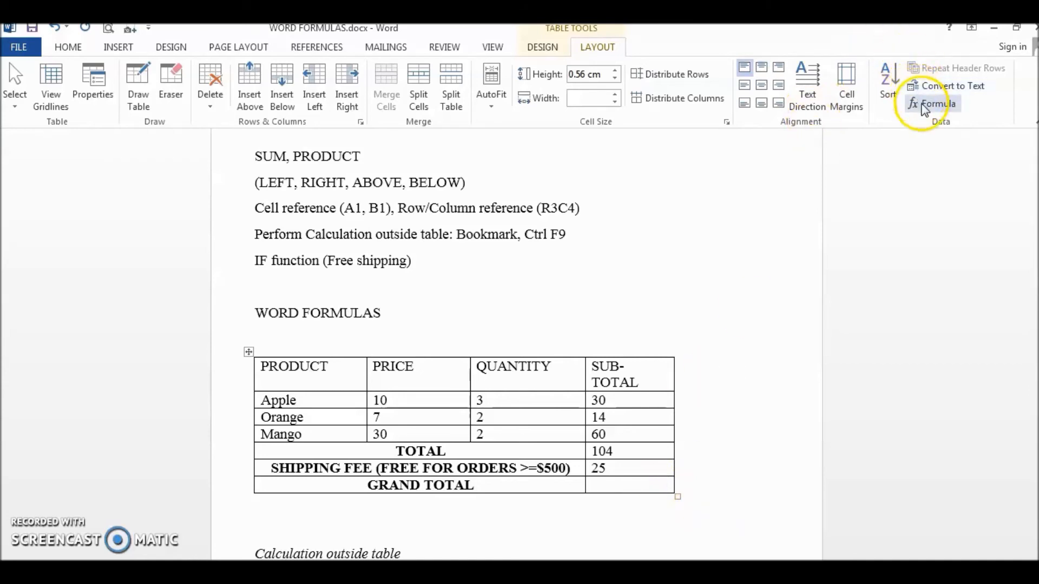
- Enter =SUM(R5C2,R6C2) as the GRAND TOTAL cell's formula
{"action": "left_click", "coordinate": [932, 104]}
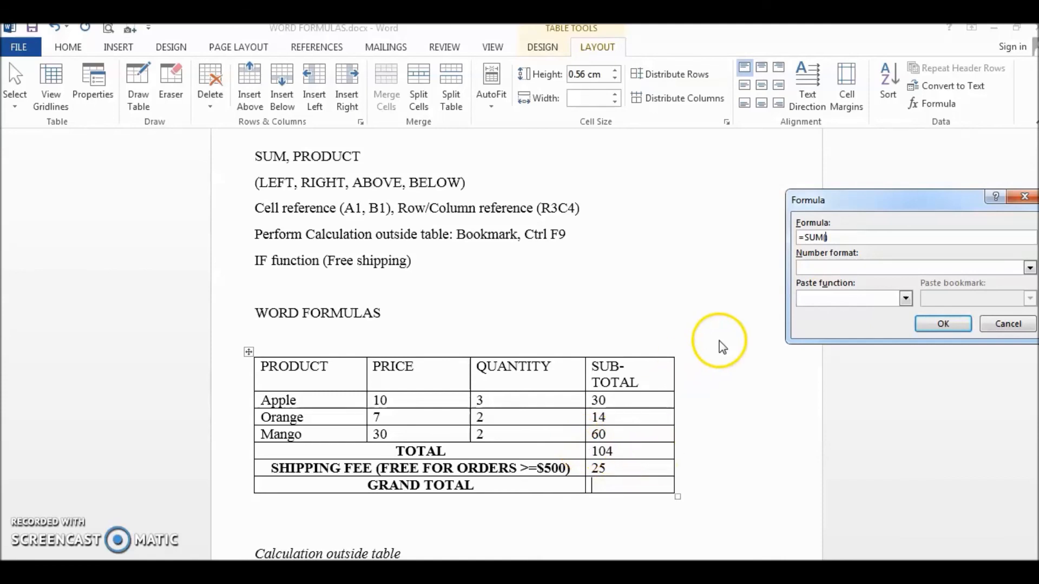
{"action": "type", "text": "R5C"}
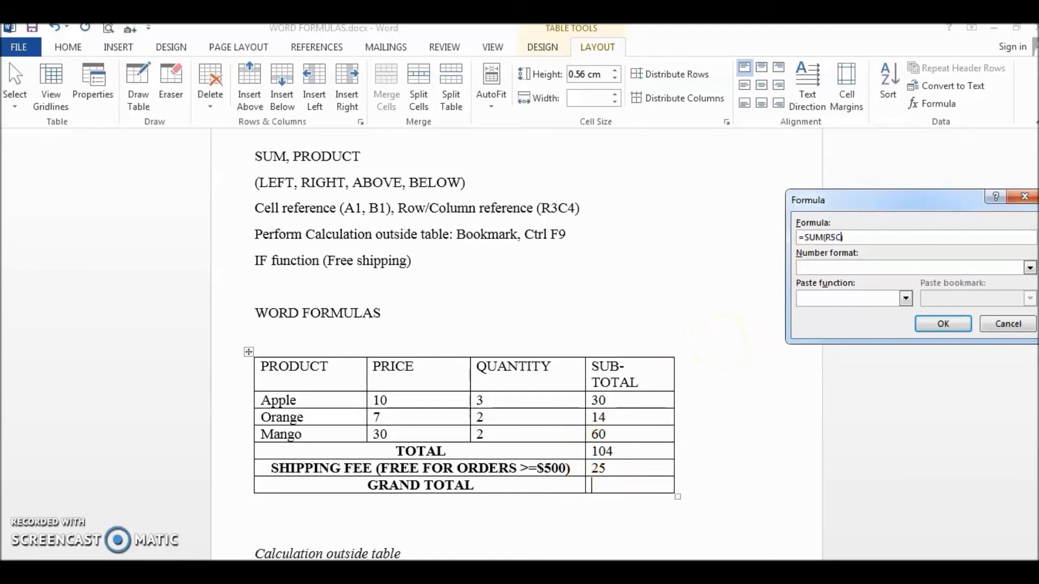
{"action": "type", "text": "2,R"}
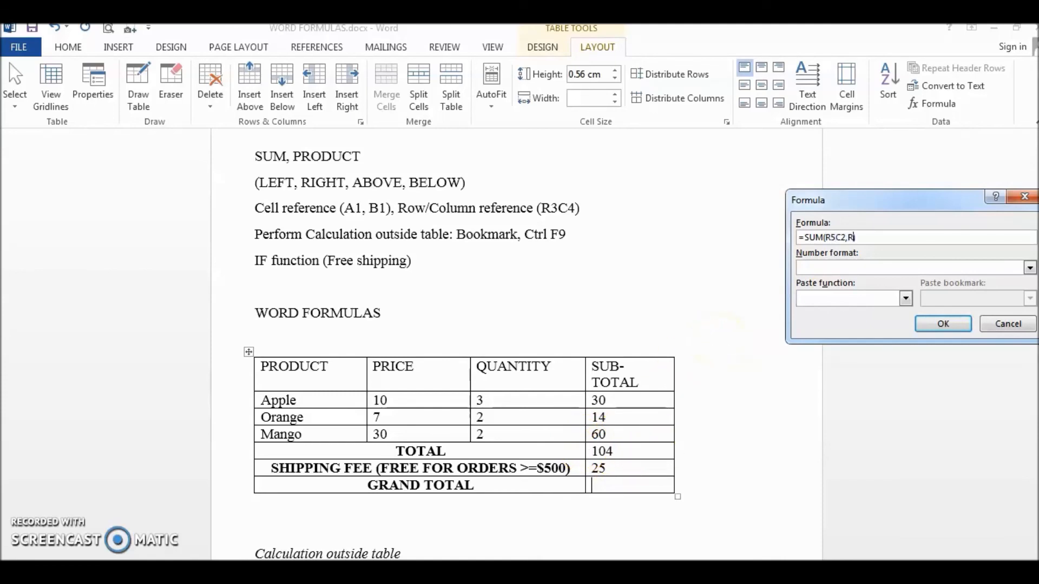
{"action": "type", "text": "6C2"}
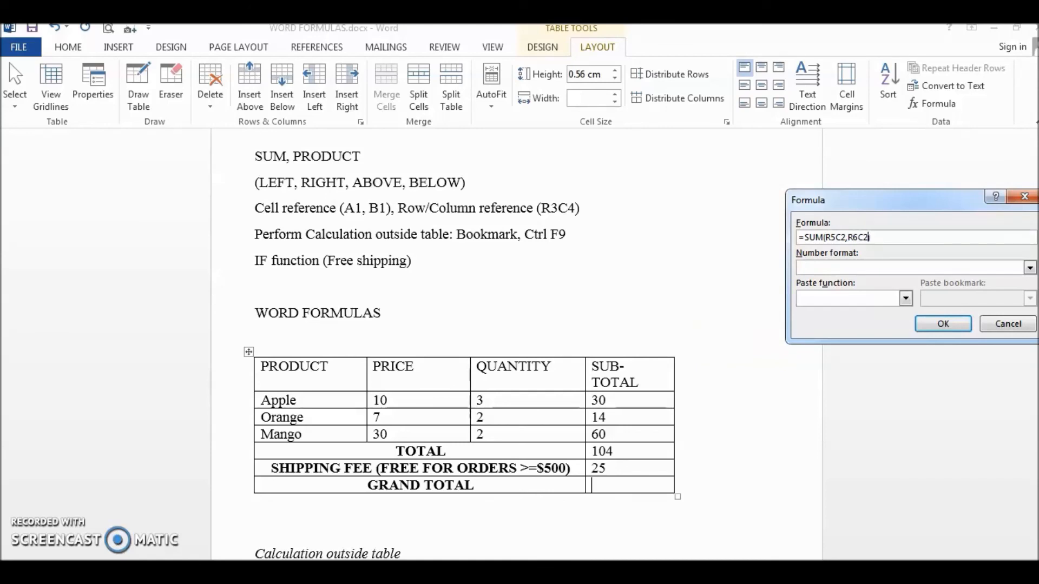